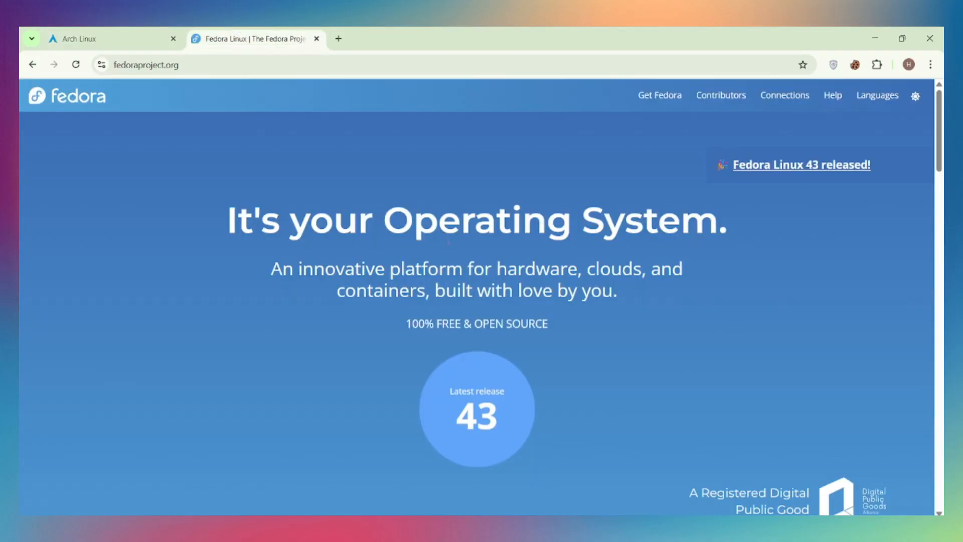
{"action": "mouse_move", "coordinate": [149, 182]}
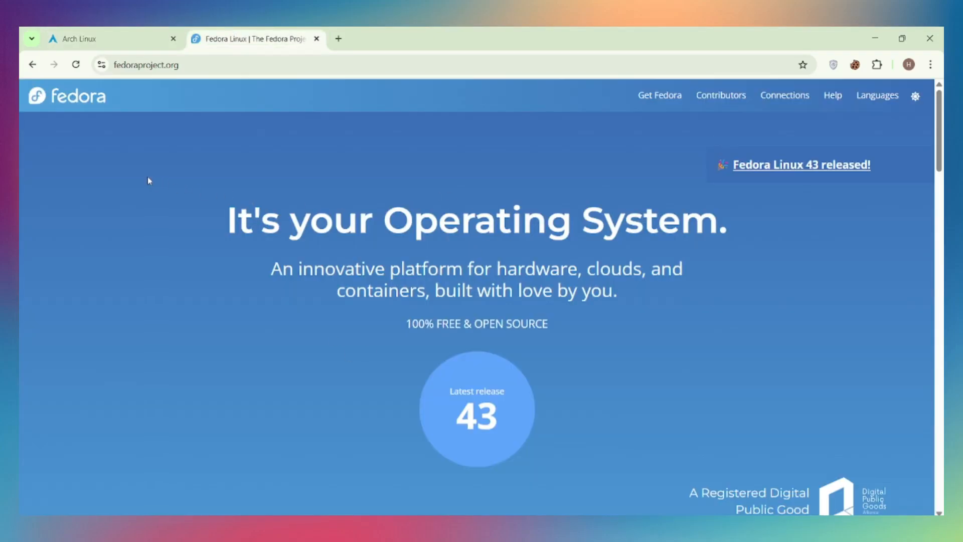
{"action": "mouse_move", "coordinate": [124, 185]}
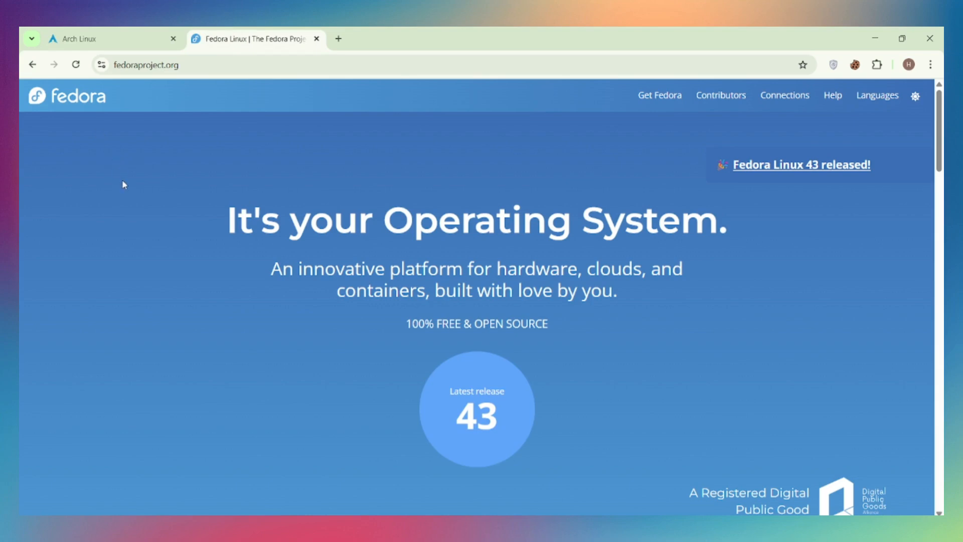
{"action": "mouse_move", "coordinate": [129, 192]}
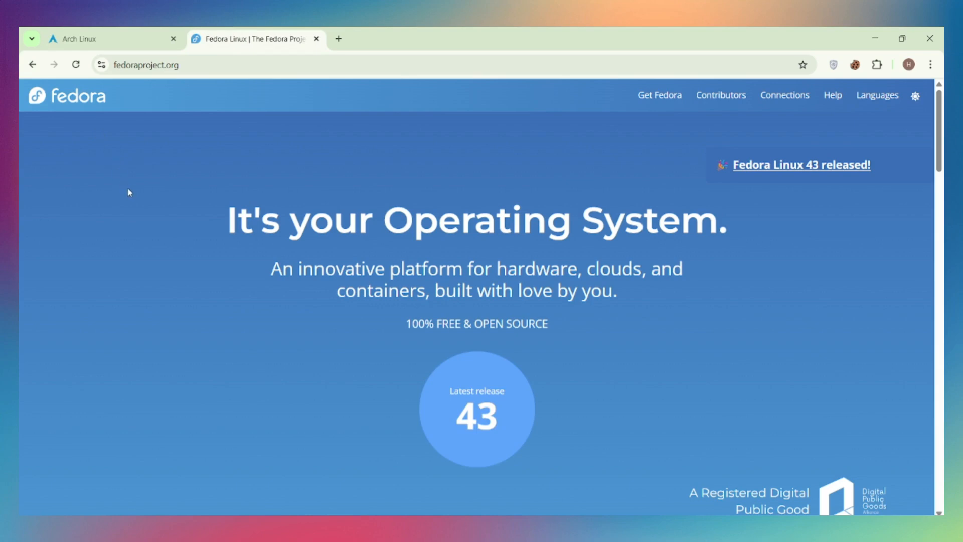
Show the Arch Linux tab scrolled down to its introduction and Latest News entries
{"action": "left_click", "coordinate": [100, 39]}
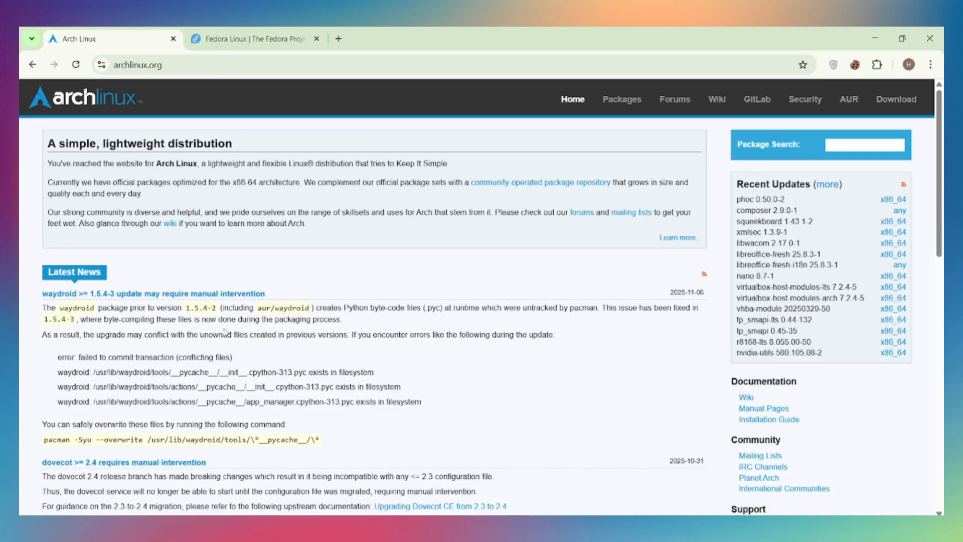
{"action": "scroll", "scroll_direction": "down", "scroll_amount": 3}
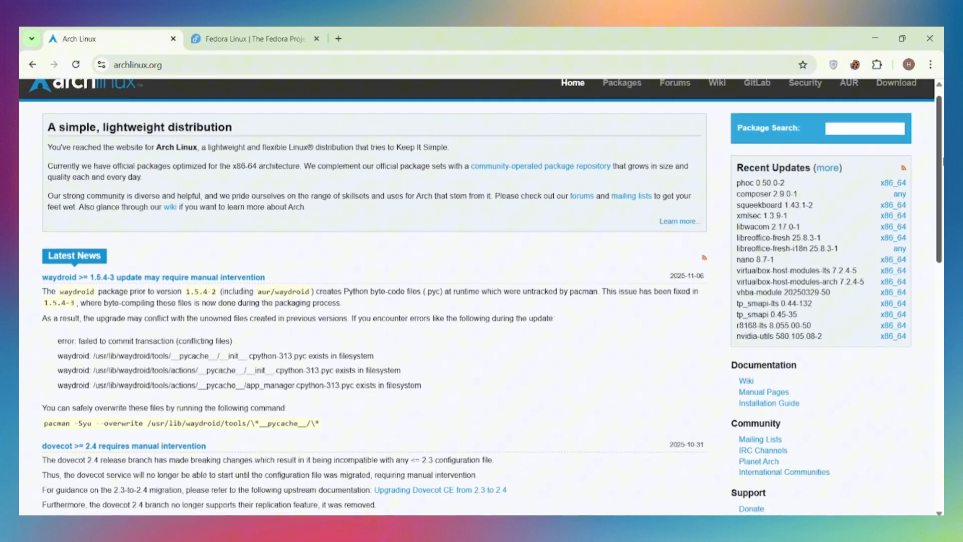
{"action": "scroll", "scroll_direction": "down", "scroll_amount": 3}
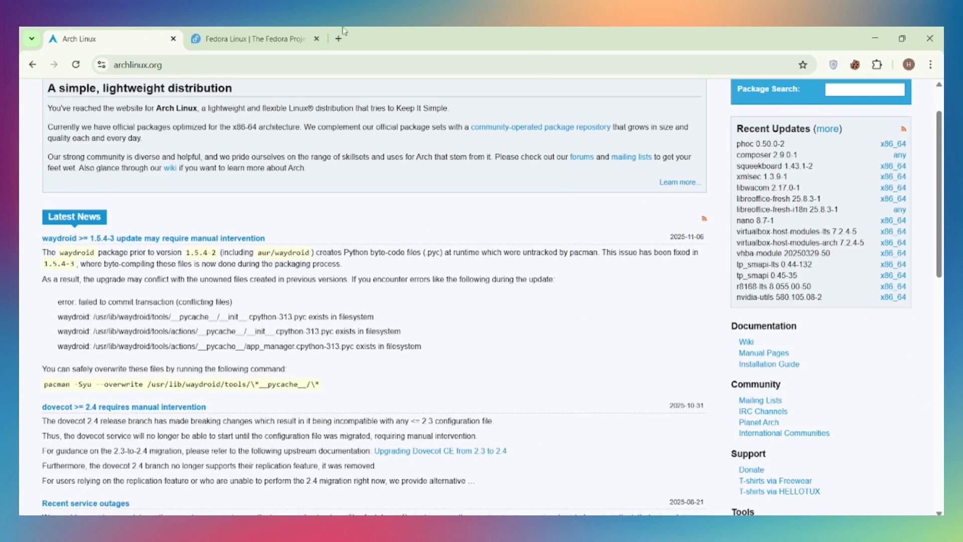
Show the Fedora tab scrolled down to the Workstation, KDE Plasma Desktop and Server cards
{"action": "left_click", "coordinate": [251, 38]}
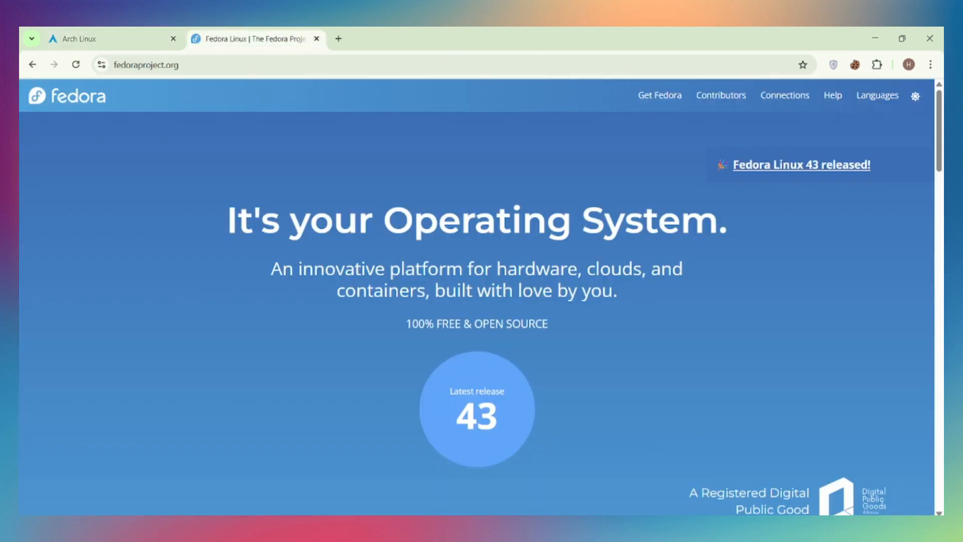
{"action": "scroll", "scroll_direction": "down", "scroll_amount": 3}
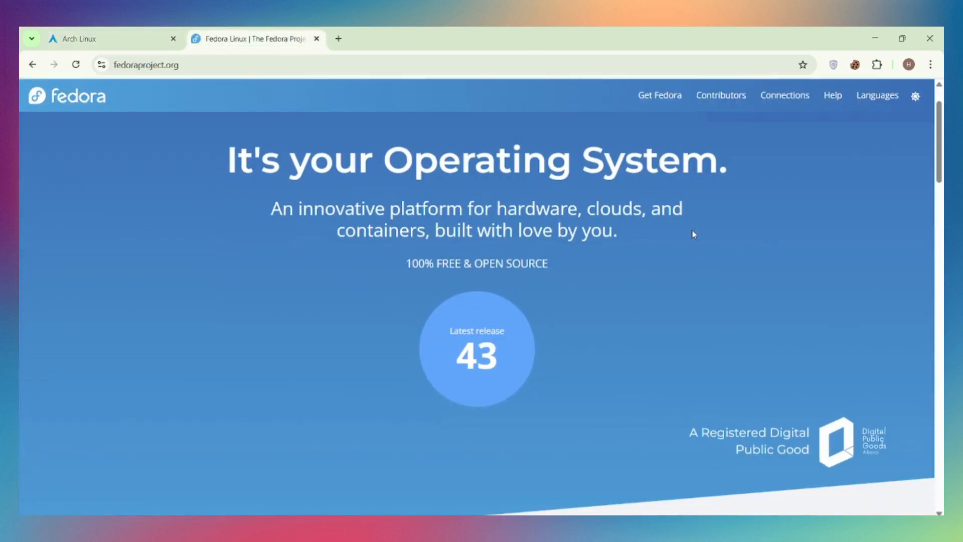
{"action": "scroll", "scroll_direction": "down", "scroll_amount": 3}
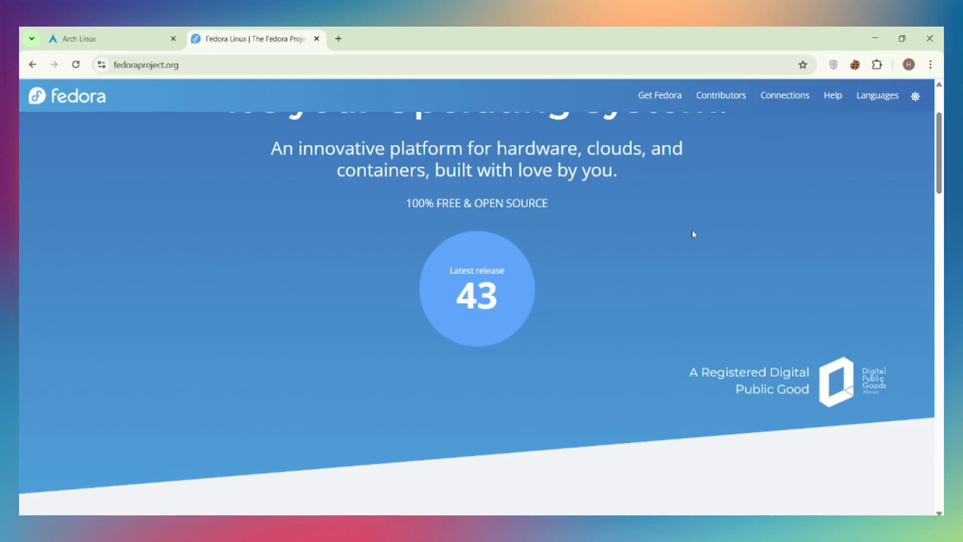
{"action": "scroll", "scroll_direction": "down", "scroll_amount": 3}
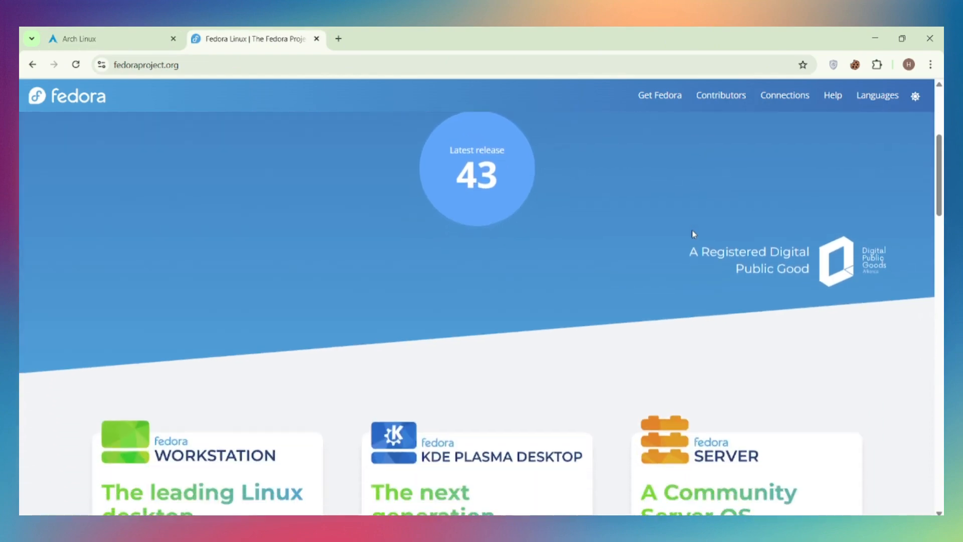
{"action": "scroll", "scroll_direction": "down", "scroll_amount": 3}
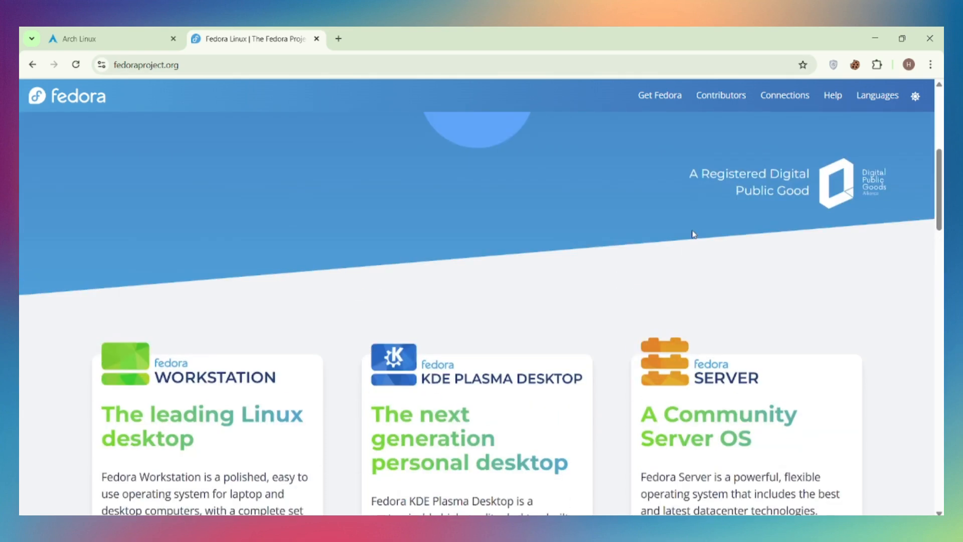
{"action": "scroll", "scroll_direction": "down", "scroll_amount": 3}
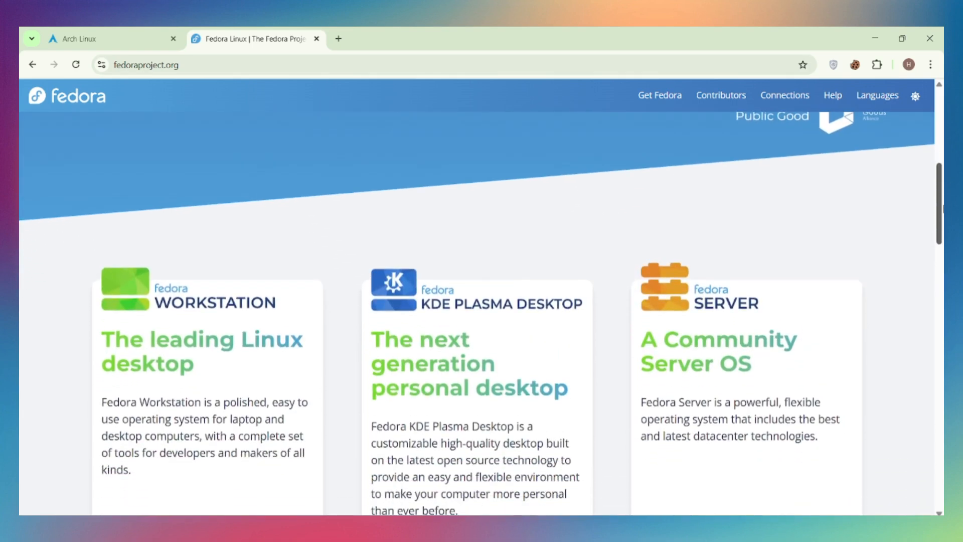
Scroll the Arch Linux page further through Latest News toward the zabbix 7.4.1-2 entry
{"action": "left_click", "coordinate": [91, 38]}
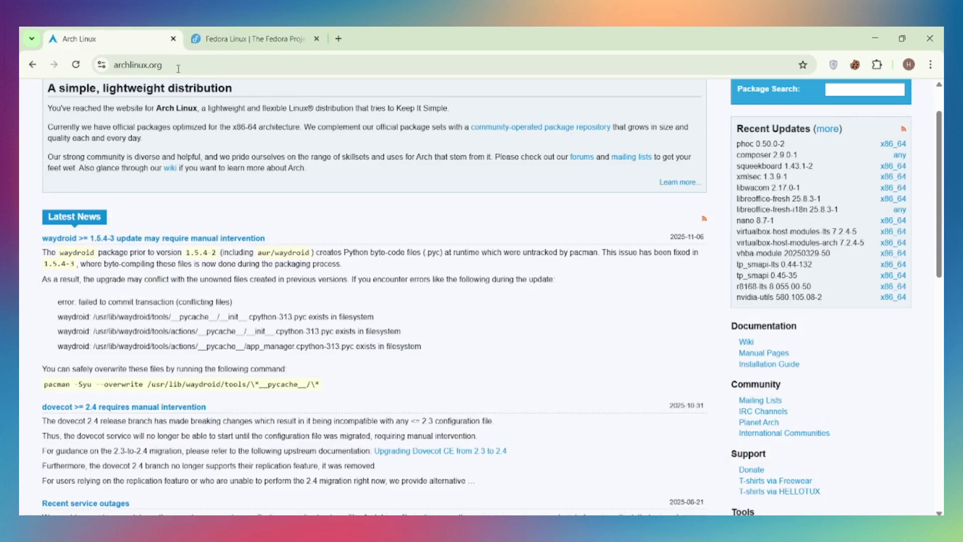
{"action": "scroll", "scroll_direction": "down", "scroll_amount": 3}
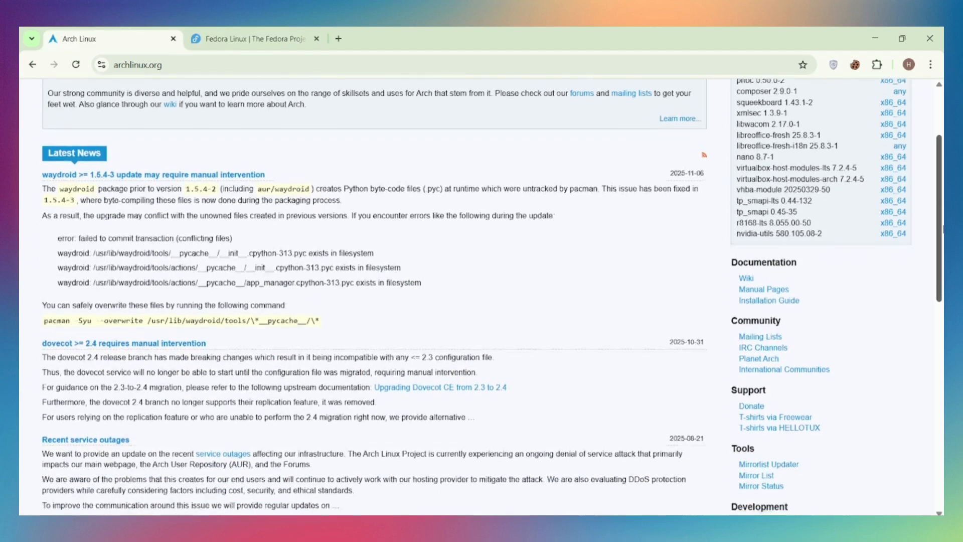
{"action": "scroll", "scroll_direction": "down", "scroll_amount": 3}
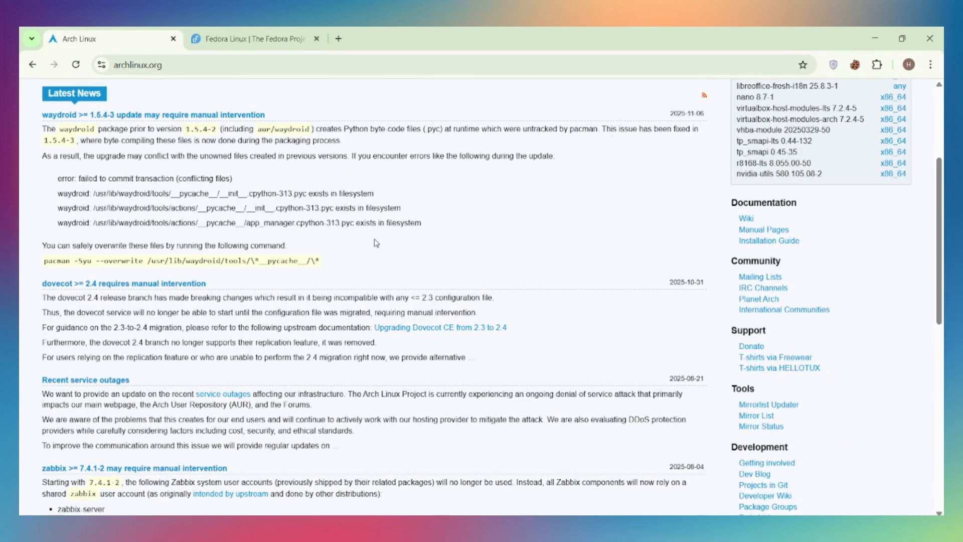
{"action": "mouse_move", "coordinate": [329, 214]}
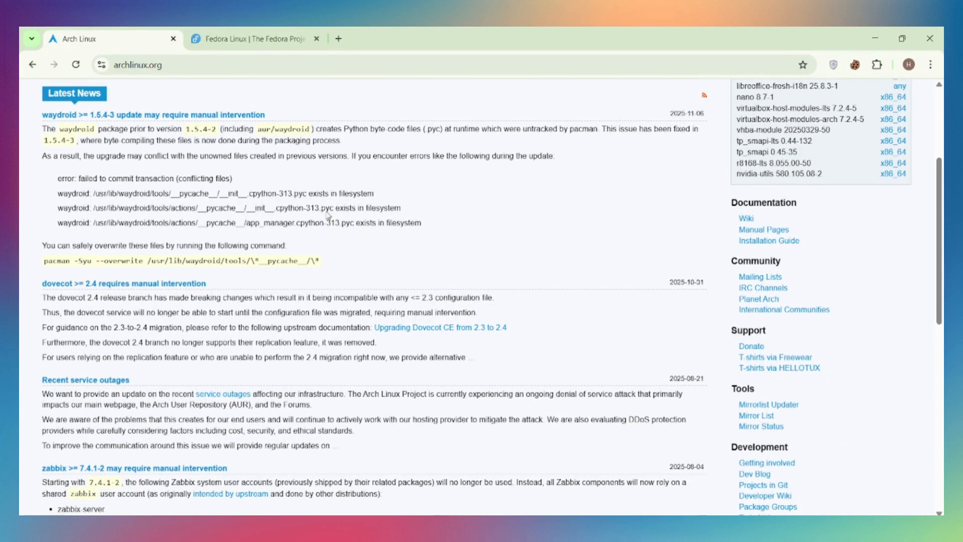
{"action": "mouse_move", "coordinate": [843, 214]}
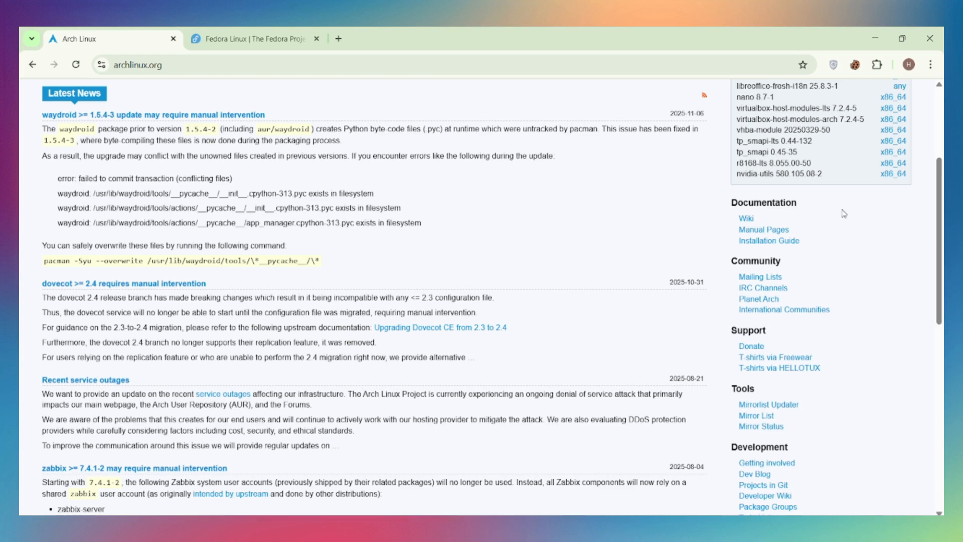
{"action": "mouse_move", "coordinate": [164, 30]}
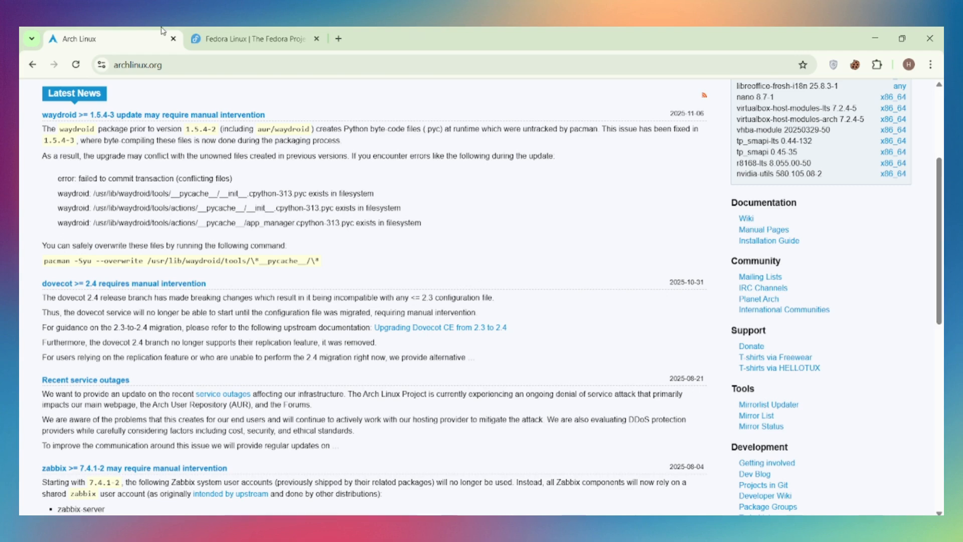
Scroll the Fedora page down to the edition cards' Learn More and download links
{"action": "left_click", "coordinate": [250, 38]}
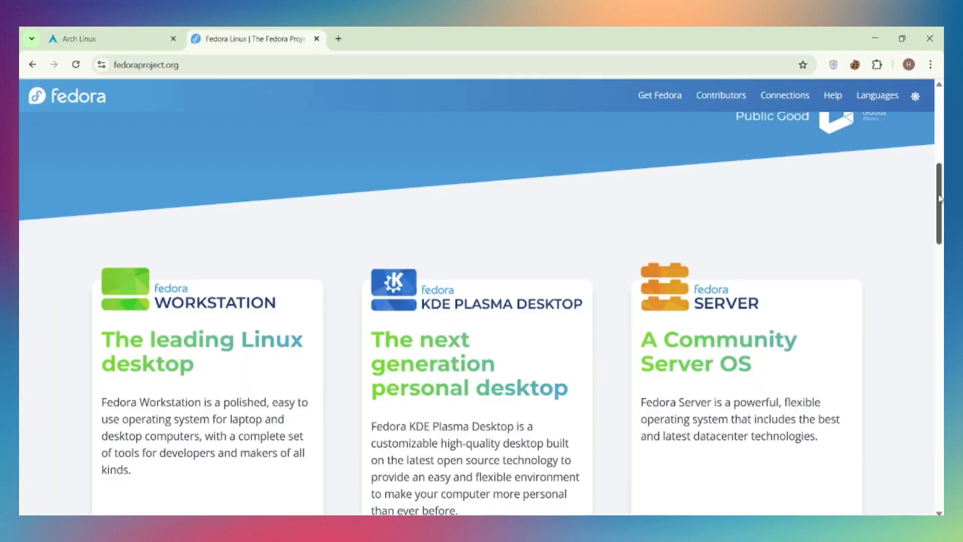
{"action": "scroll", "scroll_direction": "down", "scroll_amount": 3}
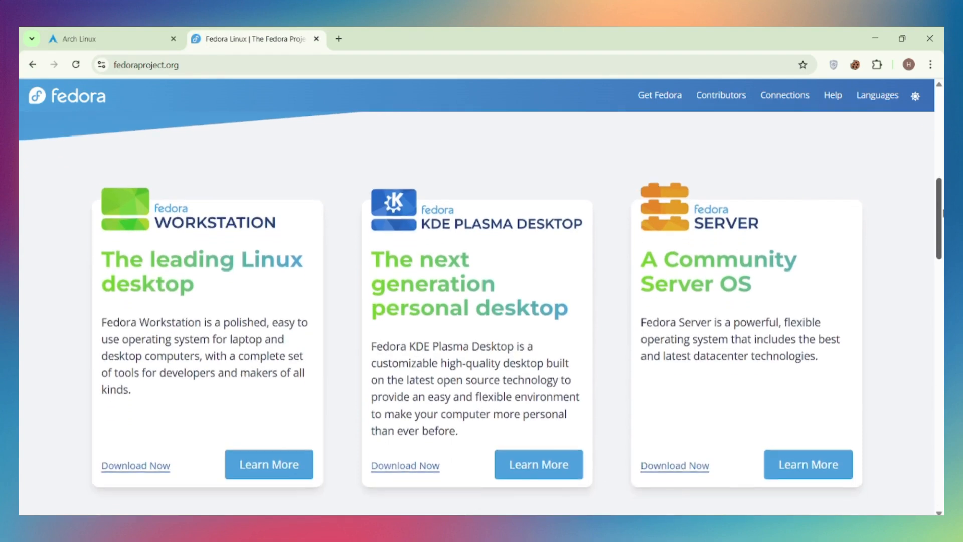
{"action": "scroll", "scroll_direction": "down", "scroll_amount": 3}
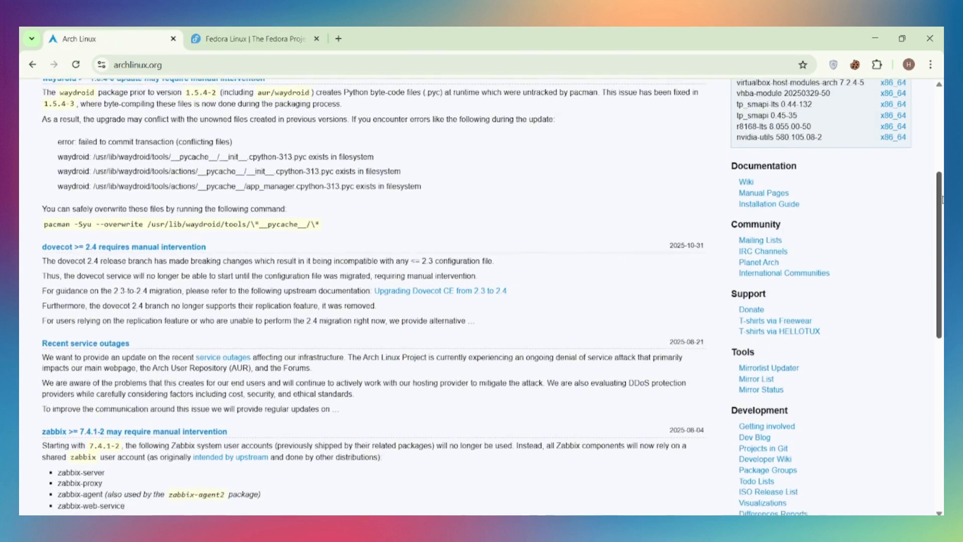
Scroll the Arch Linux news past zabbix to the linux-firmware upgrade entry and its error output
{"action": "scroll", "scroll_direction": "down", "scroll_amount": 3}
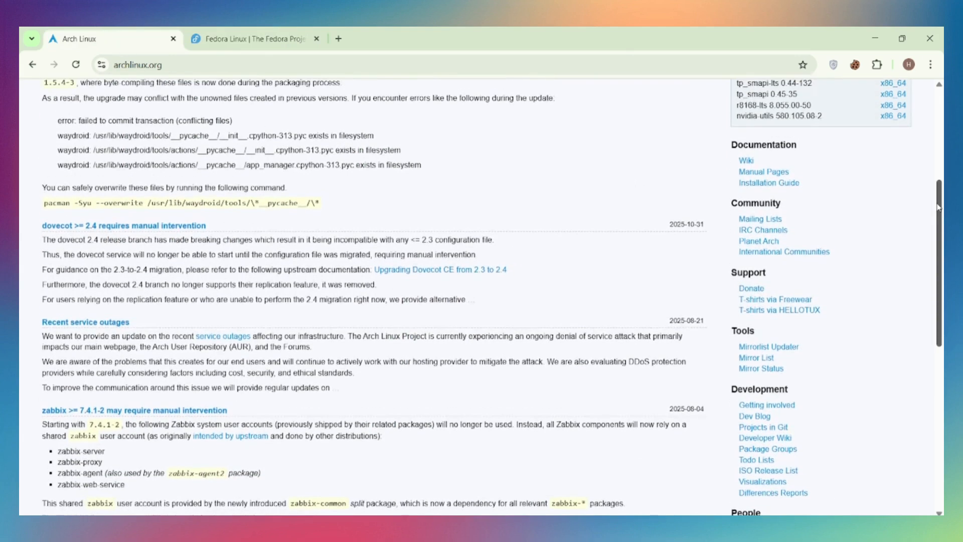
{"action": "scroll", "scroll_direction": "down", "scroll_amount": 3}
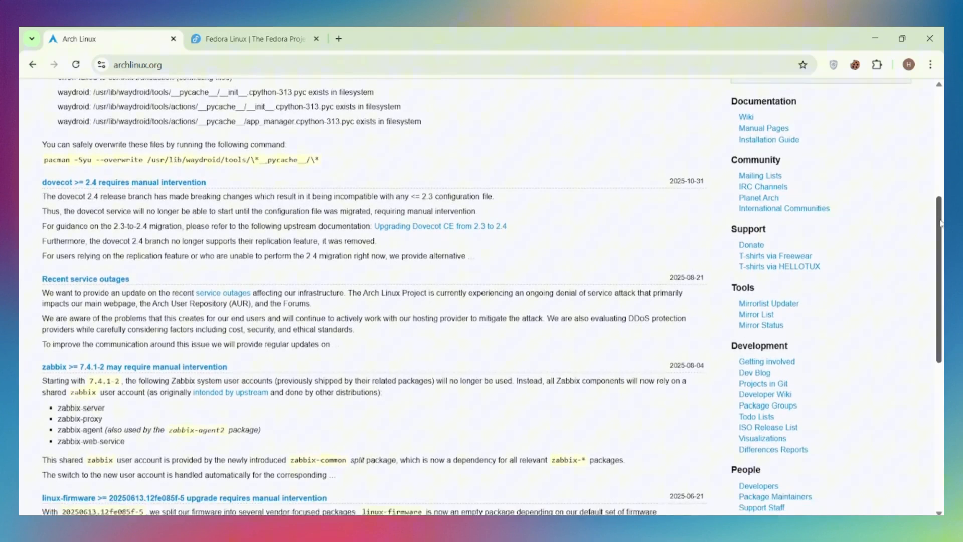
{"action": "scroll", "scroll_direction": "down", "scroll_amount": 3}
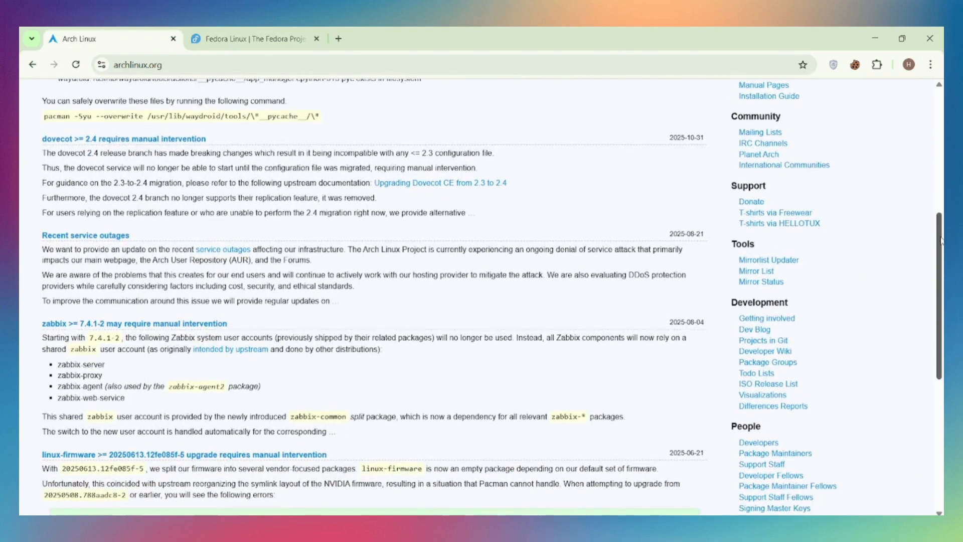
{"action": "scroll", "scroll_direction": "down", "scroll_amount": 3}
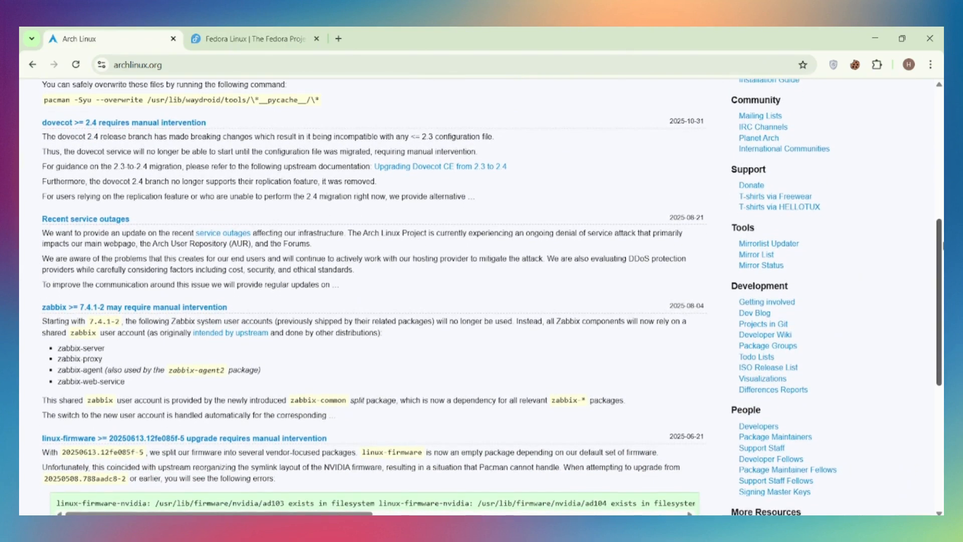
Show the Fedora page scrolled to the second row of IoT, Cloud and CoreOS cards
{"action": "left_click", "coordinate": [251, 38]}
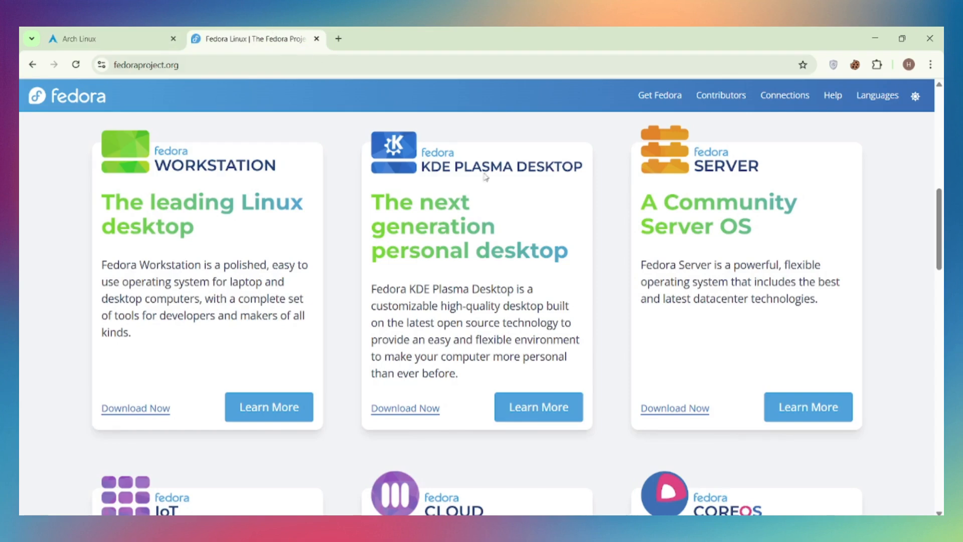
{"action": "scroll", "scroll_direction": "down", "scroll_amount": 3}
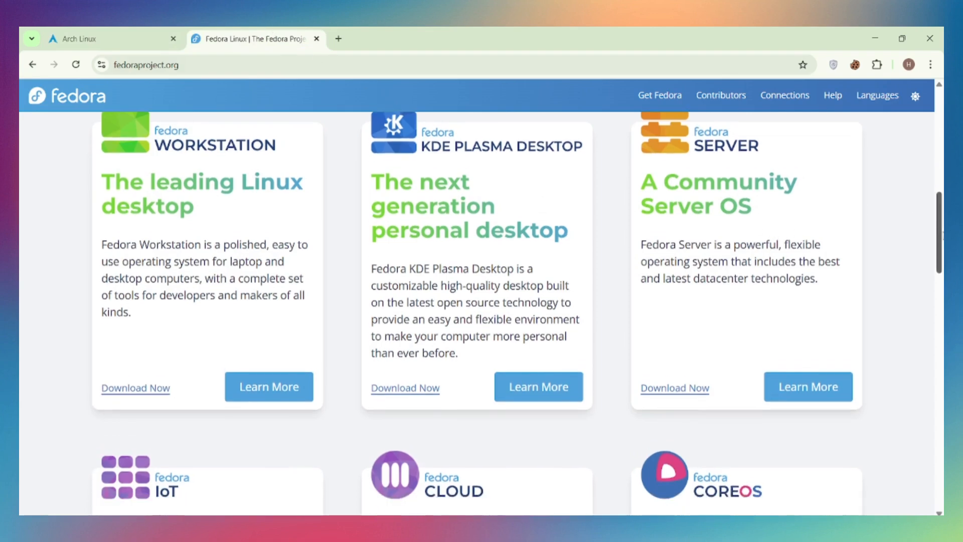
{"action": "scroll", "scroll_direction": "down", "scroll_amount": 3}
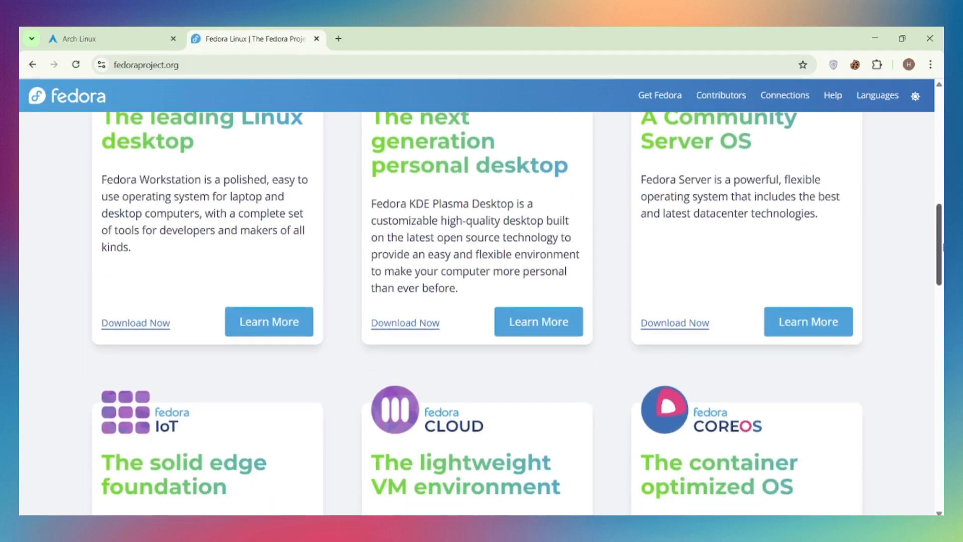
{"action": "scroll", "scroll_direction": "down", "scroll_amount": 3}
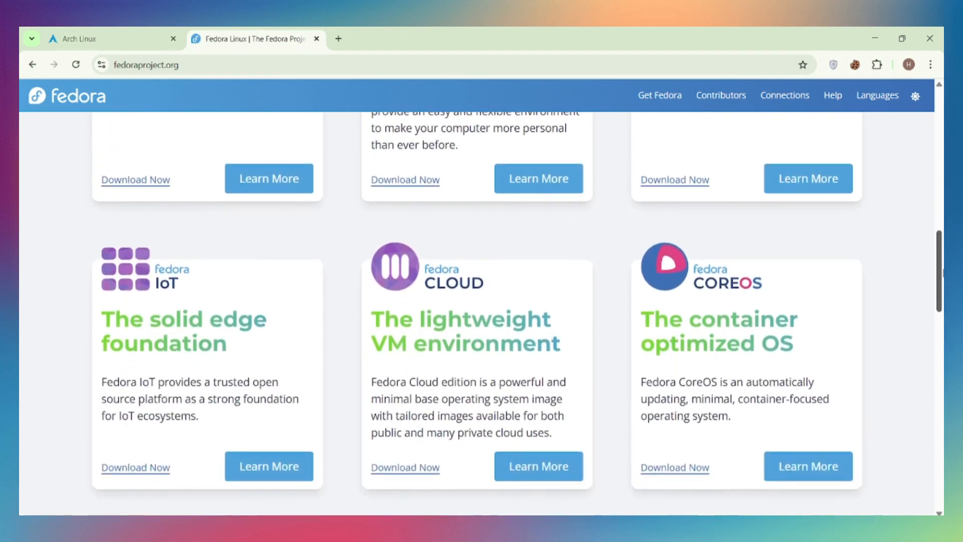
{"action": "mouse_move", "coordinate": [112, 339]}
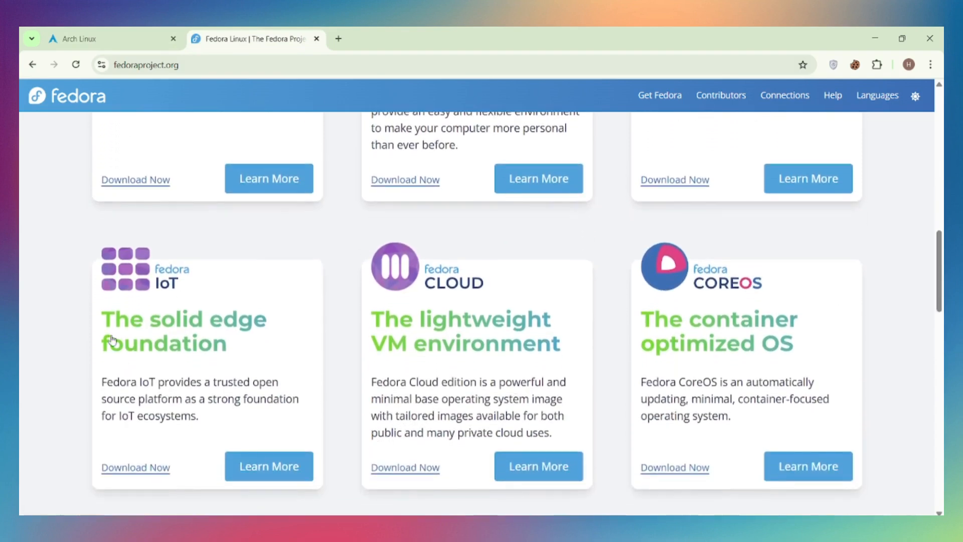
{"action": "mouse_move", "coordinate": [34, 102]}
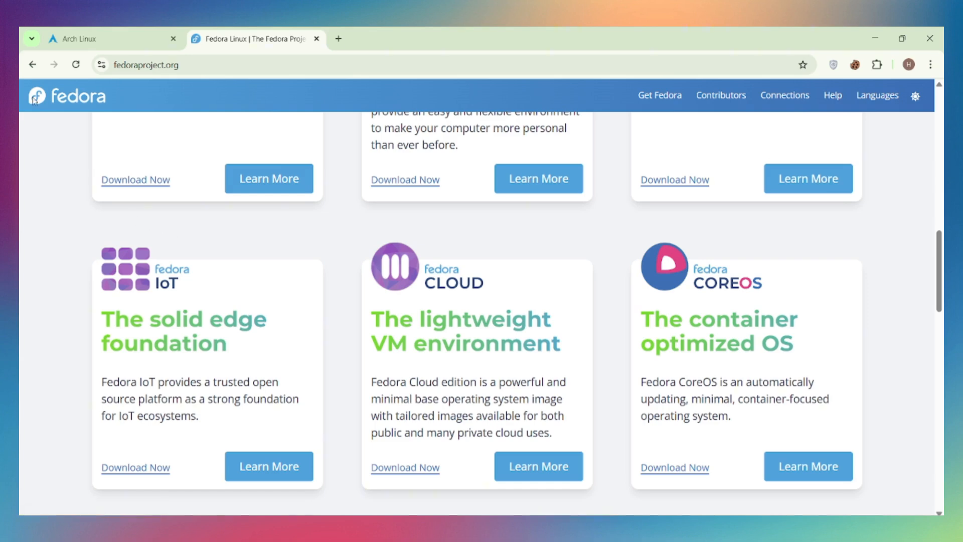
Bring the Arch Linux tab forward, still at the zabbix and linux-firmware news items
{"action": "left_click", "coordinate": [89, 38]}
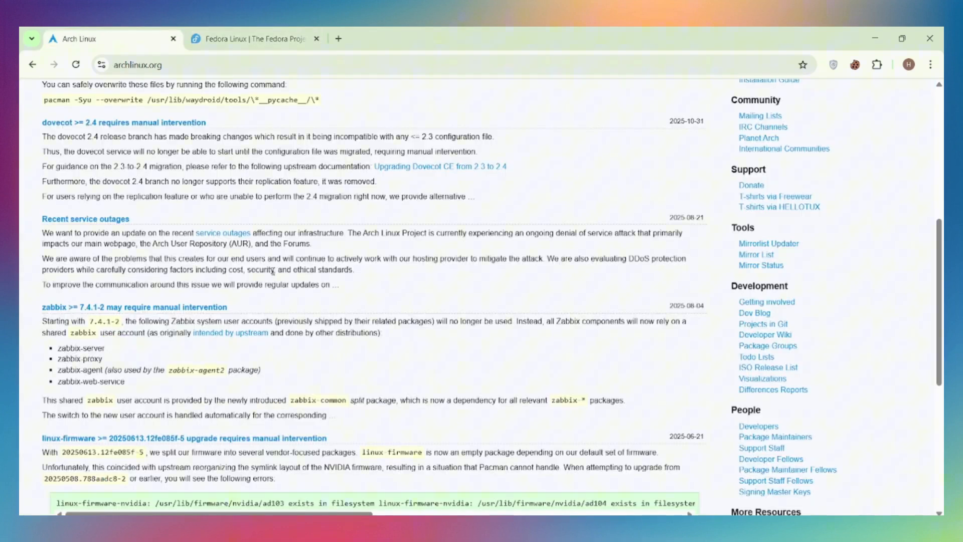
{"action": "mouse_move", "coordinate": [108, 360]}
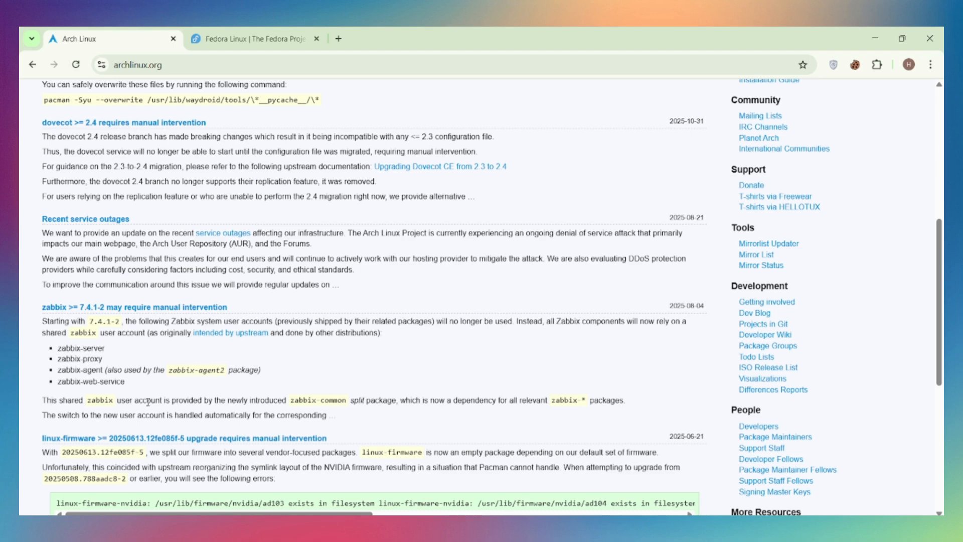
{"action": "mouse_move", "coordinate": [166, 397]}
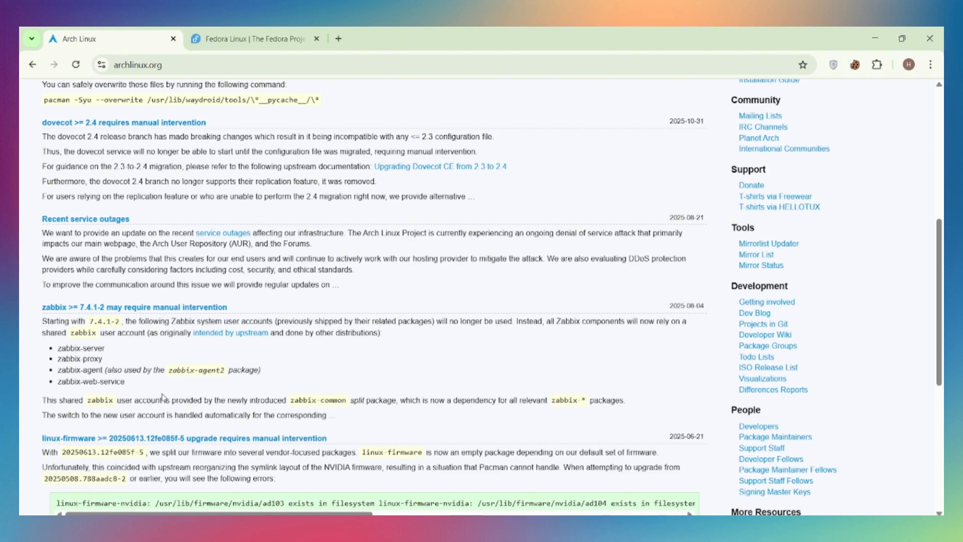
Scroll the Fedora page past the edition cards to the 'Want more Fedora options?' heading
{"action": "left_click", "coordinate": [249, 39]}
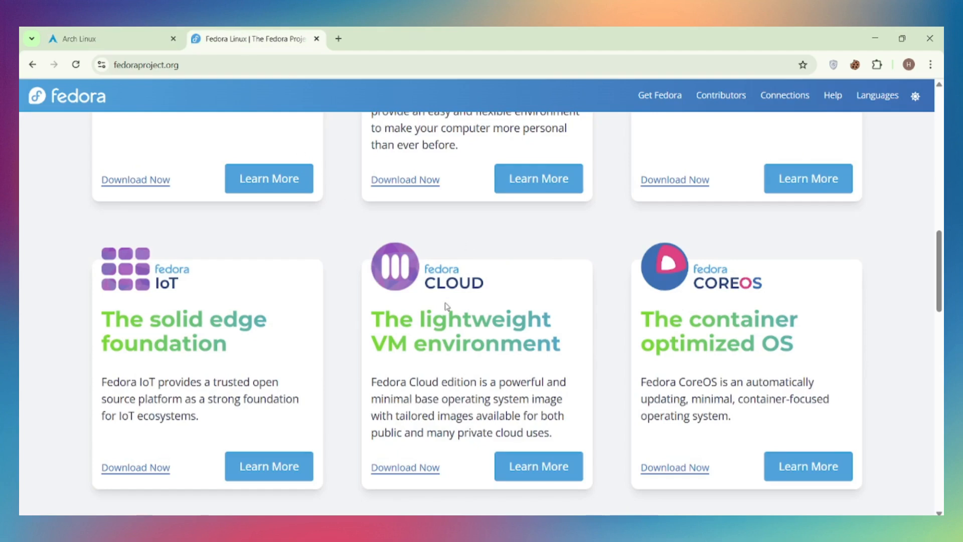
{"action": "scroll", "scroll_direction": "down", "scroll_amount": 3}
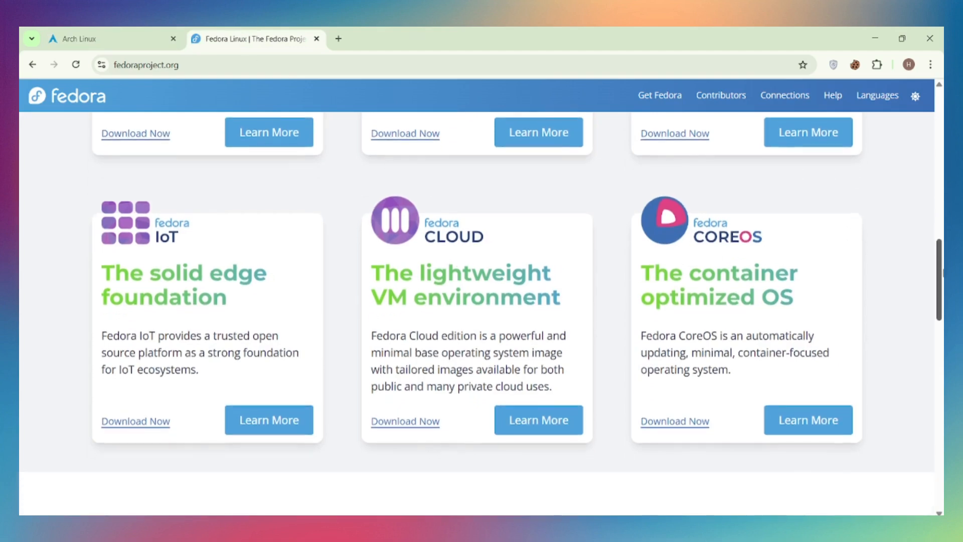
{"action": "scroll", "scroll_direction": "down", "scroll_amount": 3}
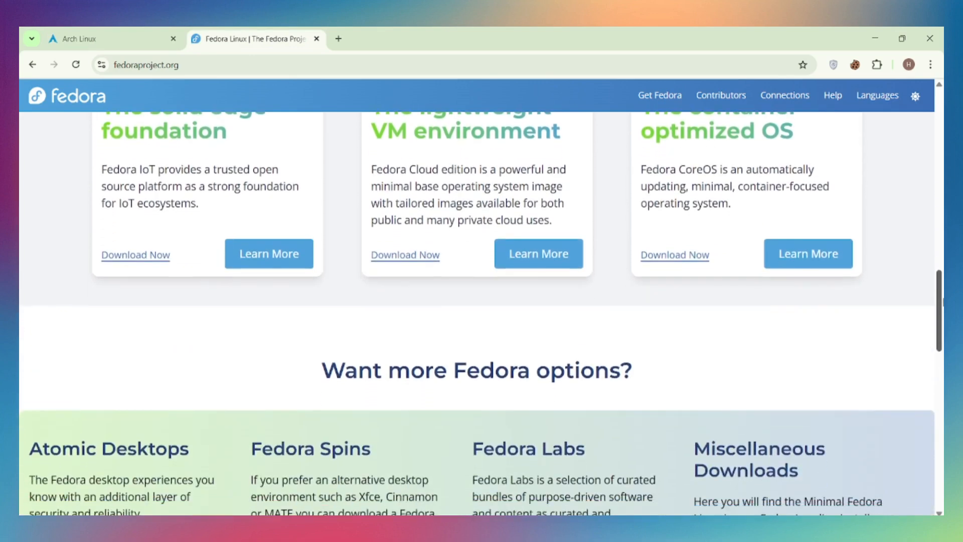
{"action": "scroll", "scroll_direction": "up", "scroll_amount": 3}
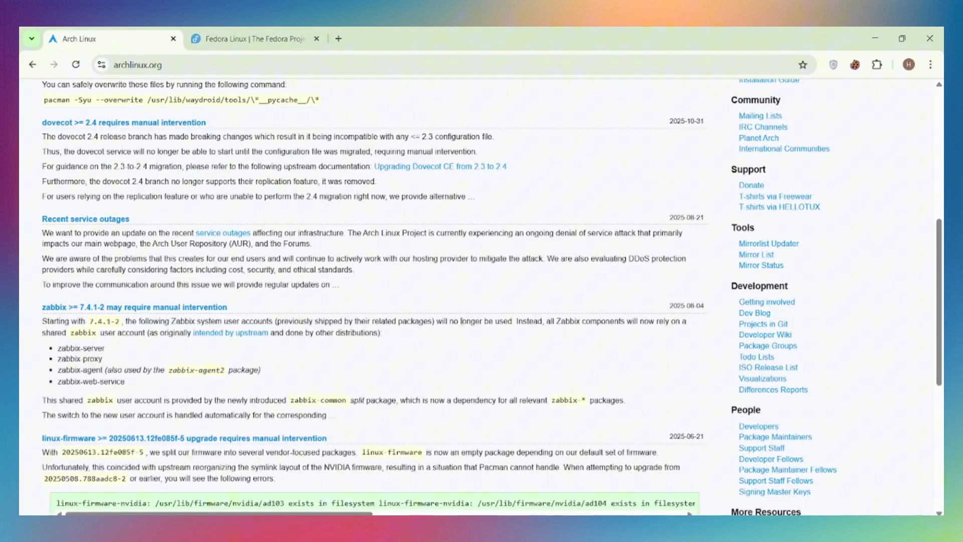
{"action": "mouse_move", "coordinate": [388, 304]}
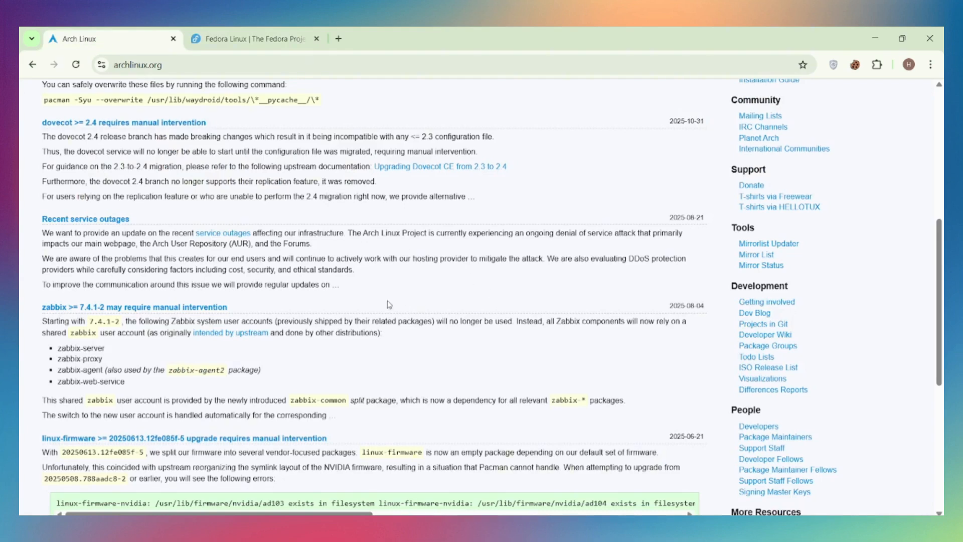
{"action": "mouse_move", "coordinate": [516, 299]}
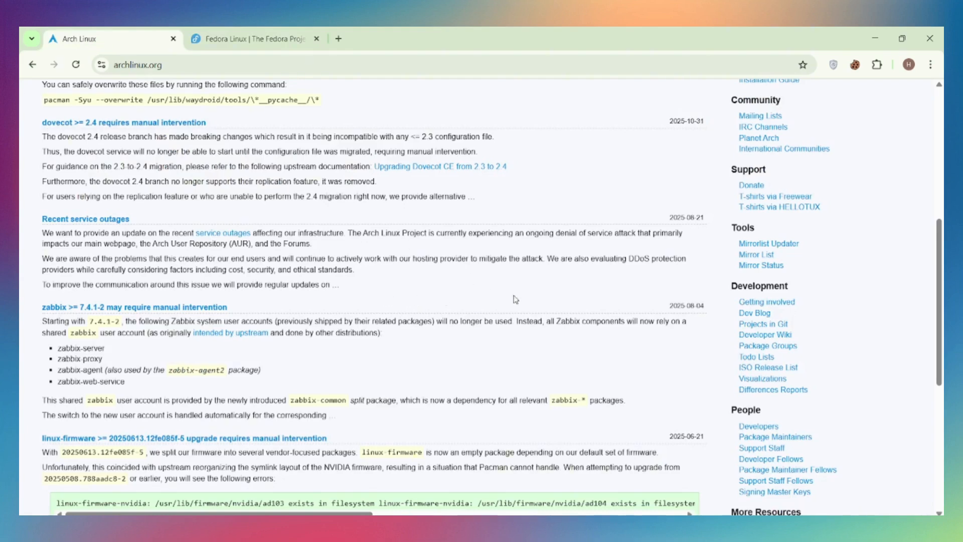
{"action": "mouse_move", "coordinate": [606, 311]}
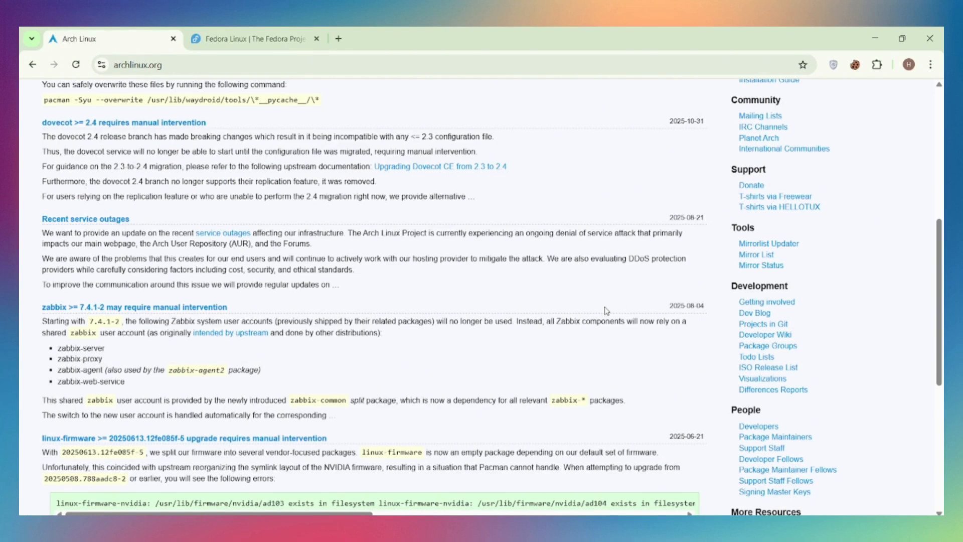
{"action": "mouse_move", "coordinate": [840, 279]}
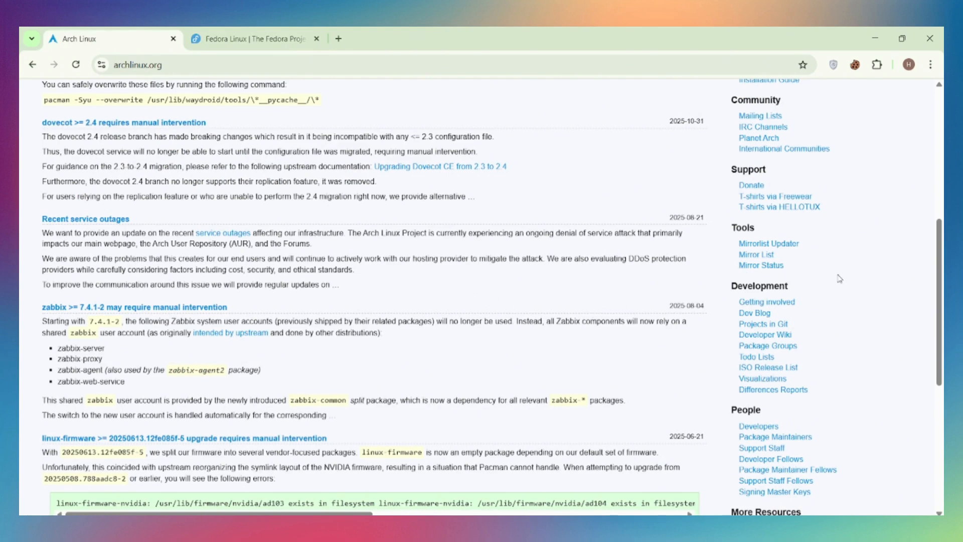
Scroll the Arch Linux page down until the Older News list appears below linux-firmware
{"action": "scroll", "scroll_direction": "down", "scroll_amount": 3}
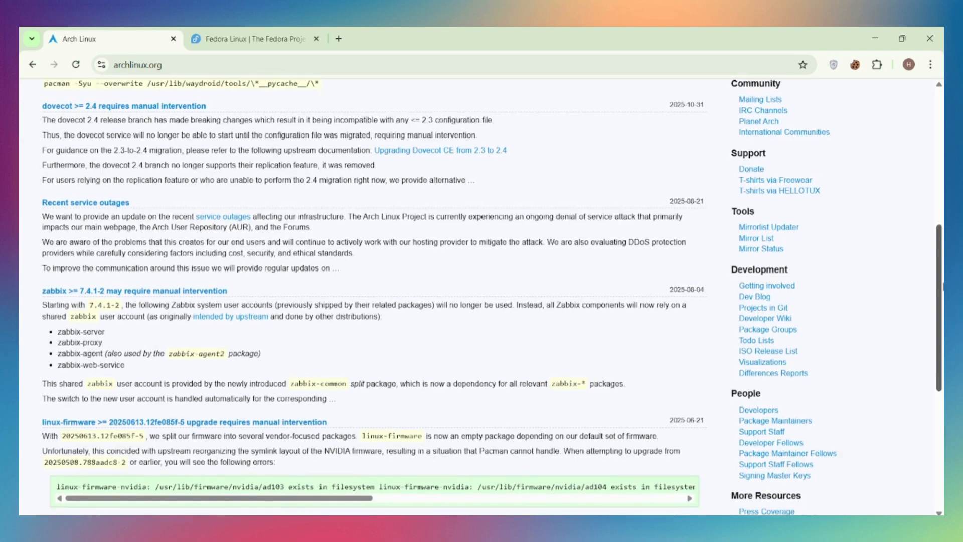
{"action": "scroll", "scroll_direction": "down", "scroll_amount": 3}
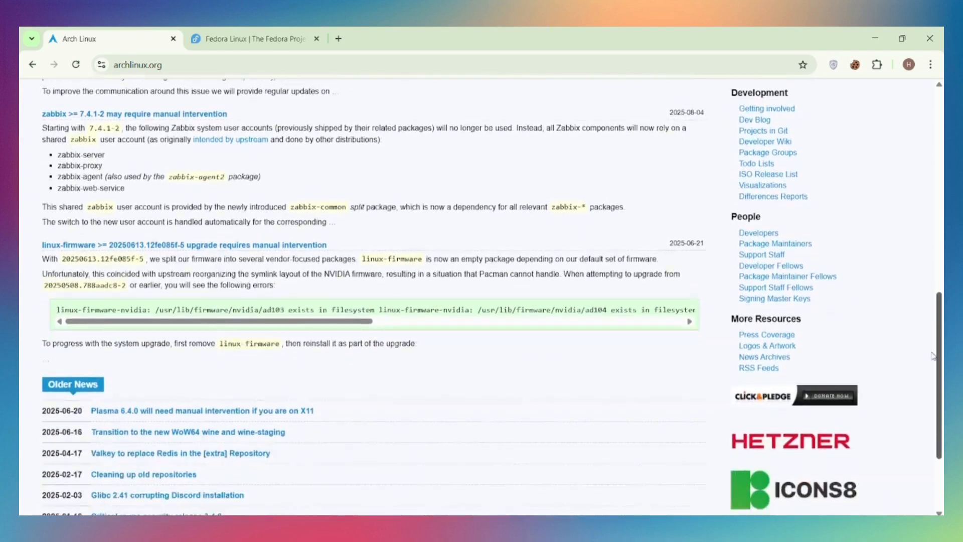
{"action": "scroll", "scroll_direction": "down", "scroll_amount": 3}
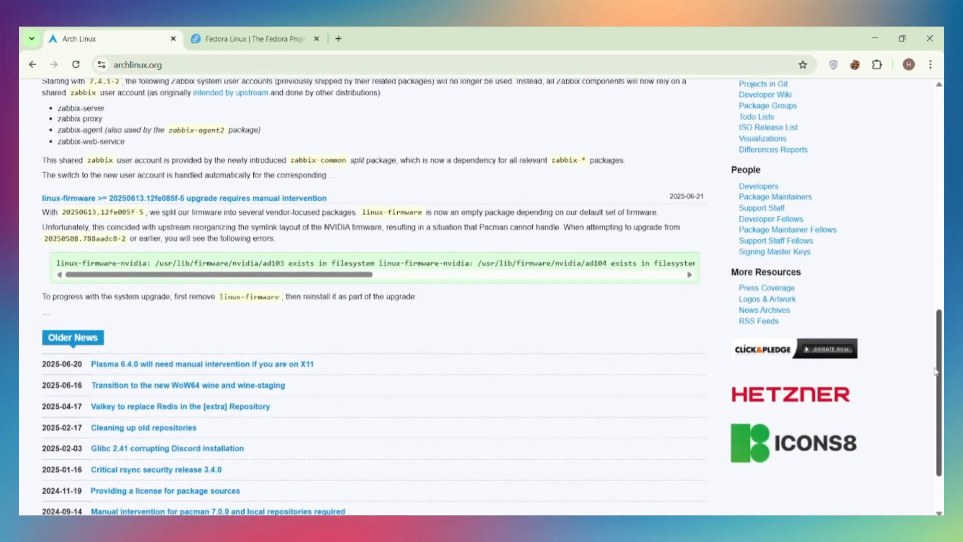
{"action": "mouse_move", "coordinate": [179, 118]}
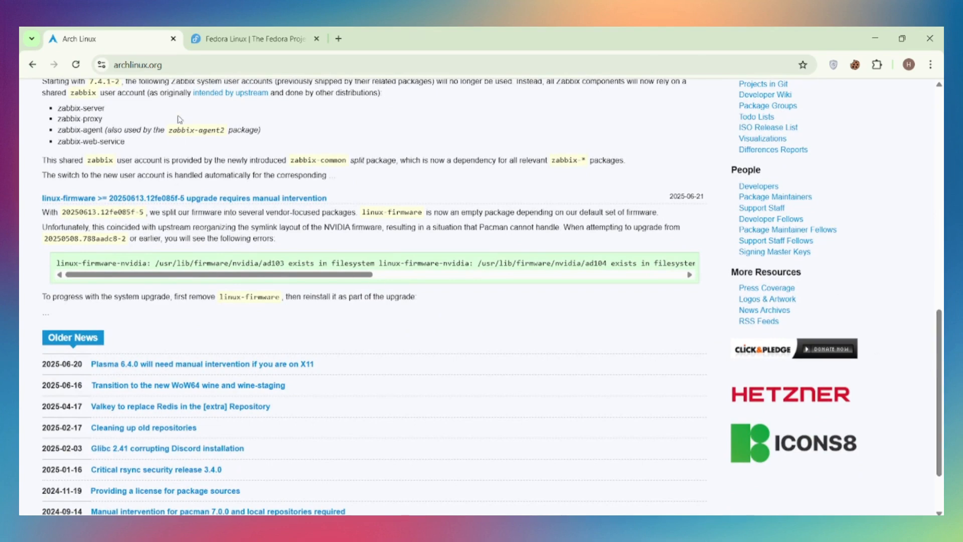
Glance at the Fedora page, then scroll the Arch Linux homepage back to its top
{"action": "left_click", "coordinate": [254, 38]}
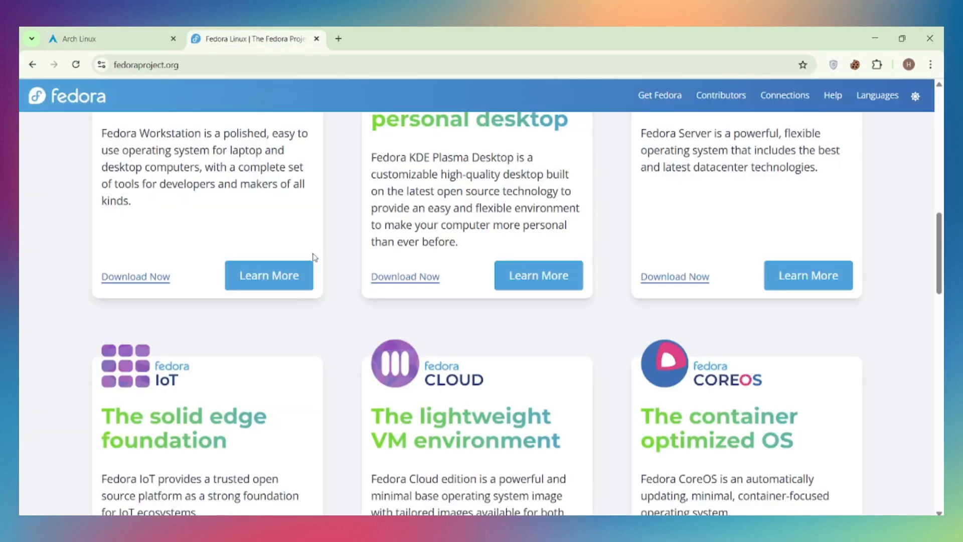
{"action": "scroll", "scroll_direction": "up", "scroll_amount": 3}
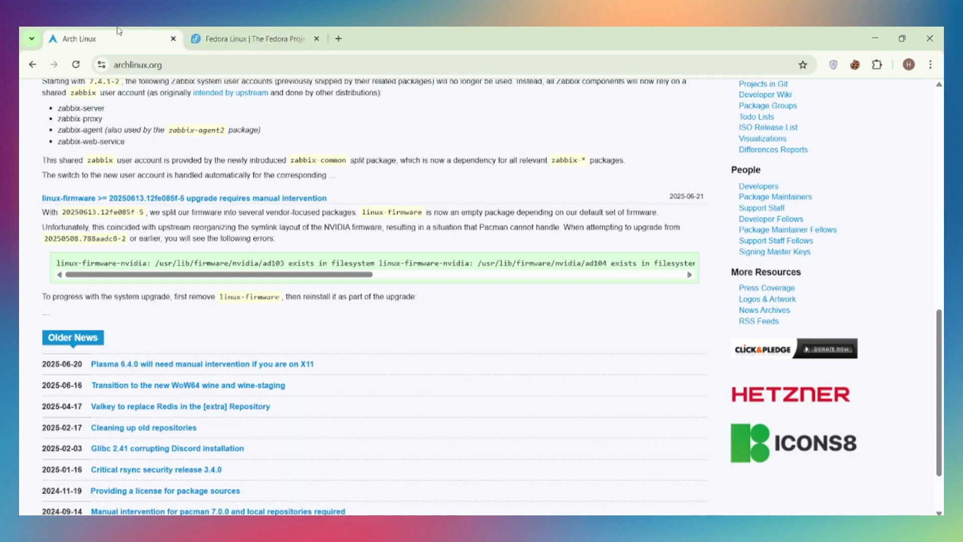
{"action": "scroll", "scroll_direction": "down", "scroll_amount": 3}
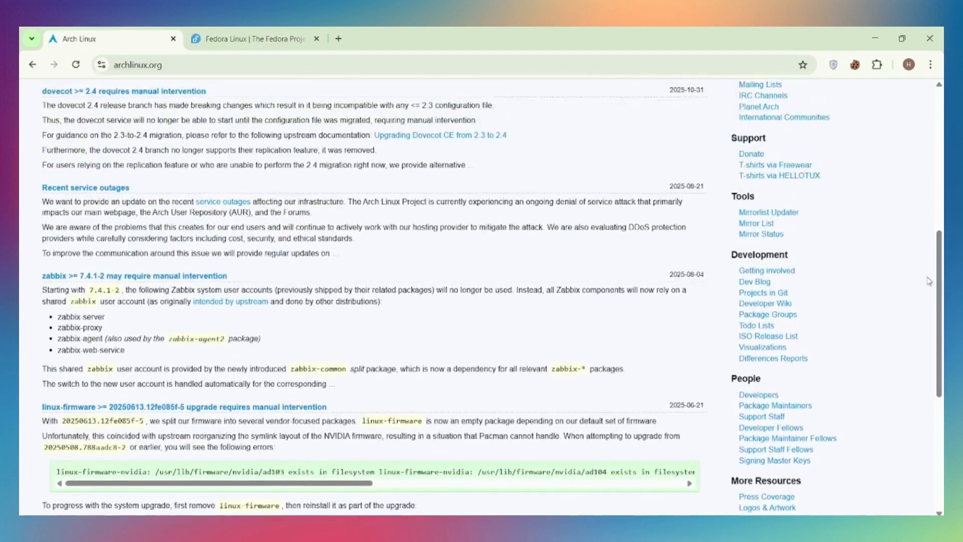
{"action": "mouse_move", "coordinate": [172, 191]}
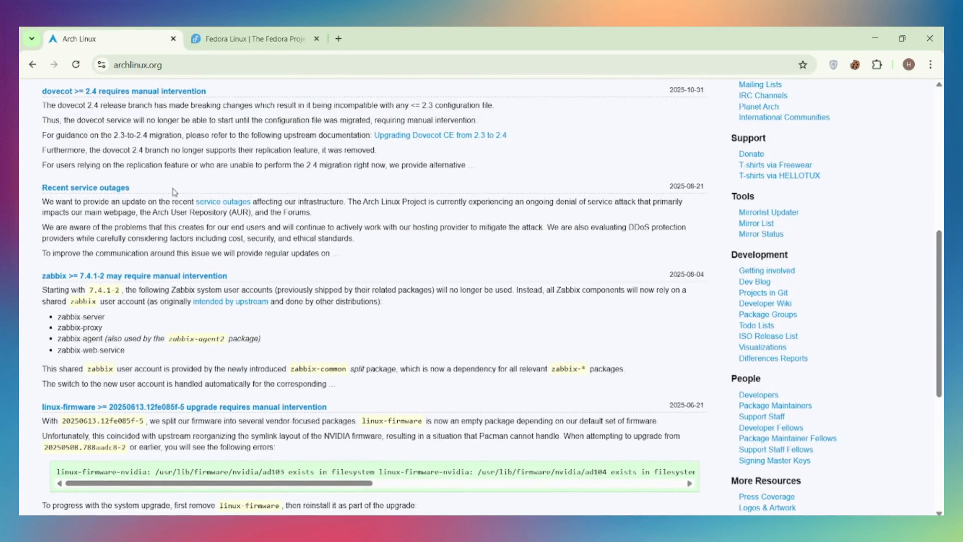
{"action": "mouse_move", "coordinate": [158, 149]}
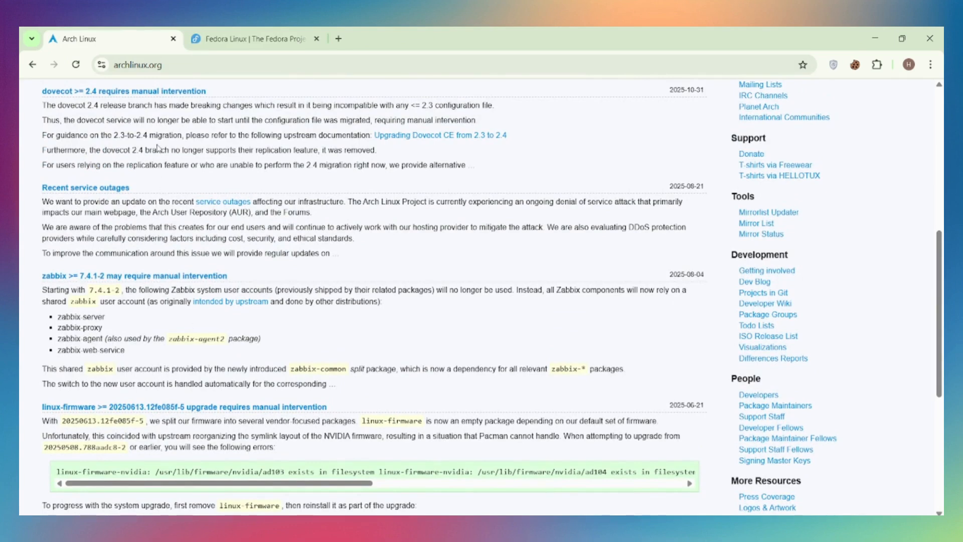
{"action": "mouse_move", "coordinate": [110, 192]}
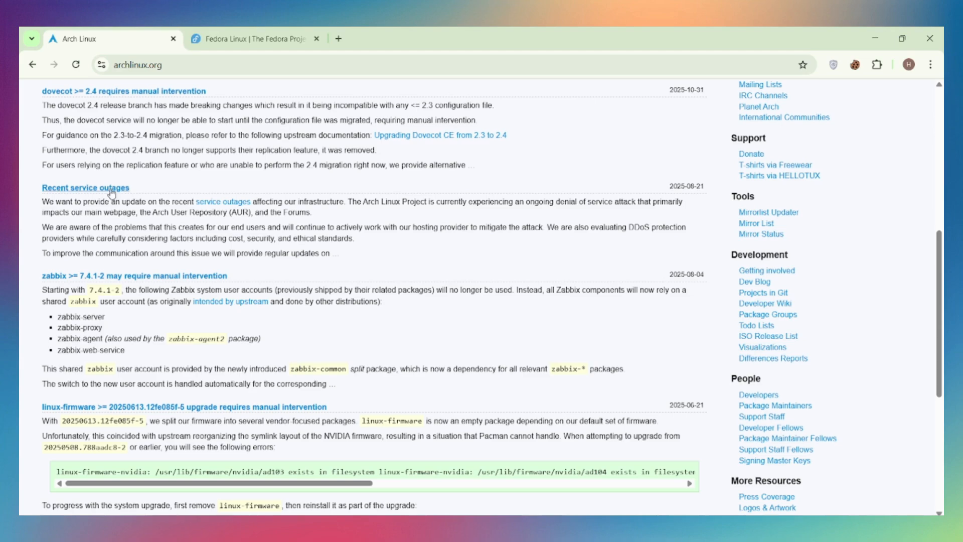
{"action": "scroll", "scroll_direction": "up", "scroll_amount": 3}
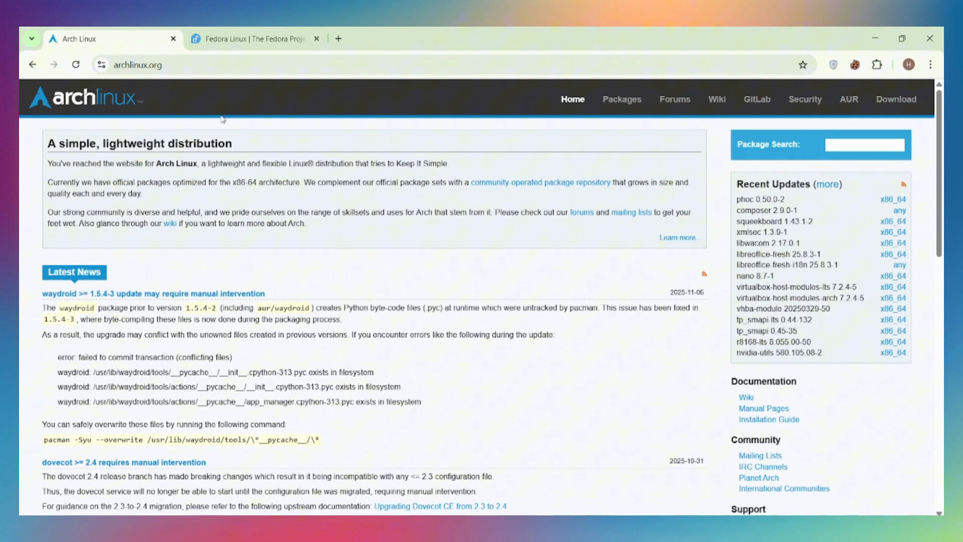
Scroll the Fedora homepage back to its top 'It's your Operating System.' banner
{"action": "left_click", "coordinate": [252, 38]}
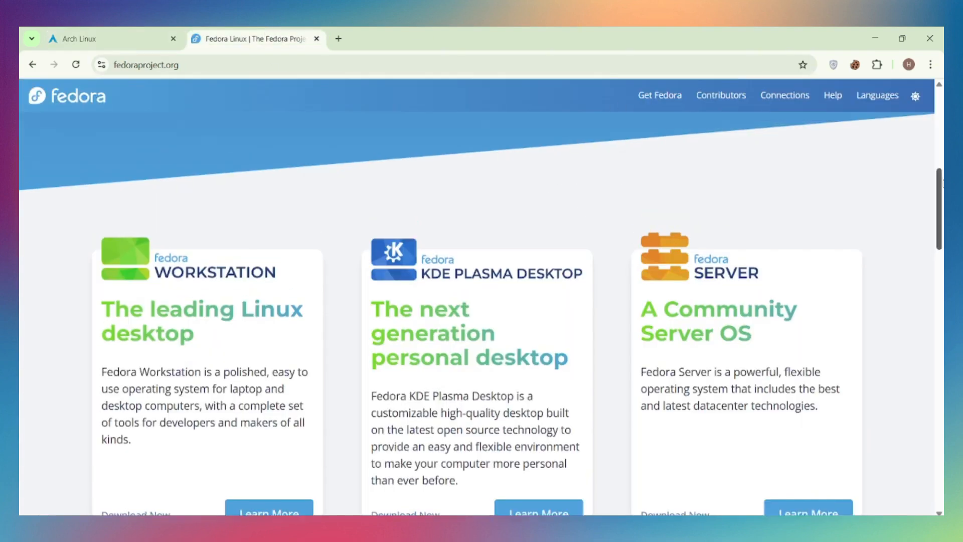
{"action": "scroll", "scroll_direction": "up", "scroll_amount": 3}
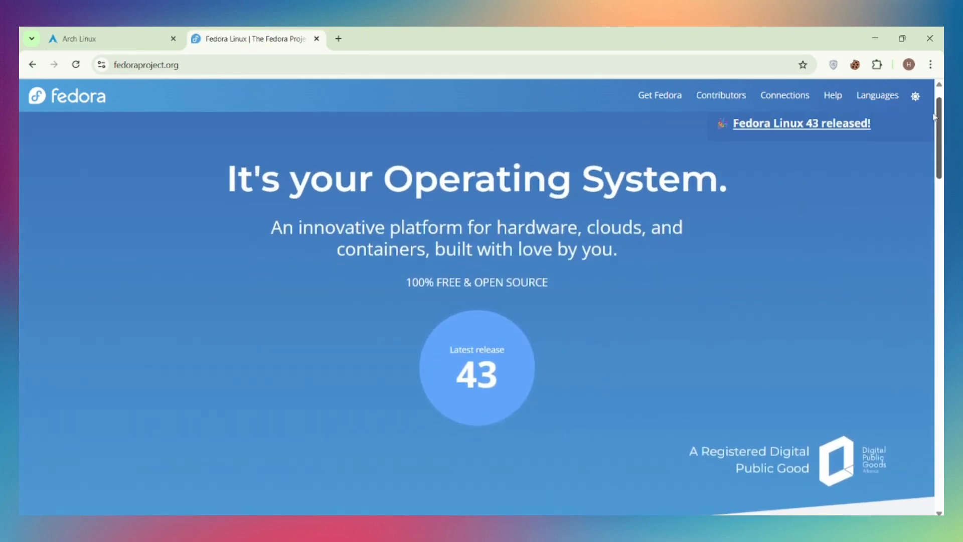
{"action": "mouse_move", "coordinate": [393, 319]}
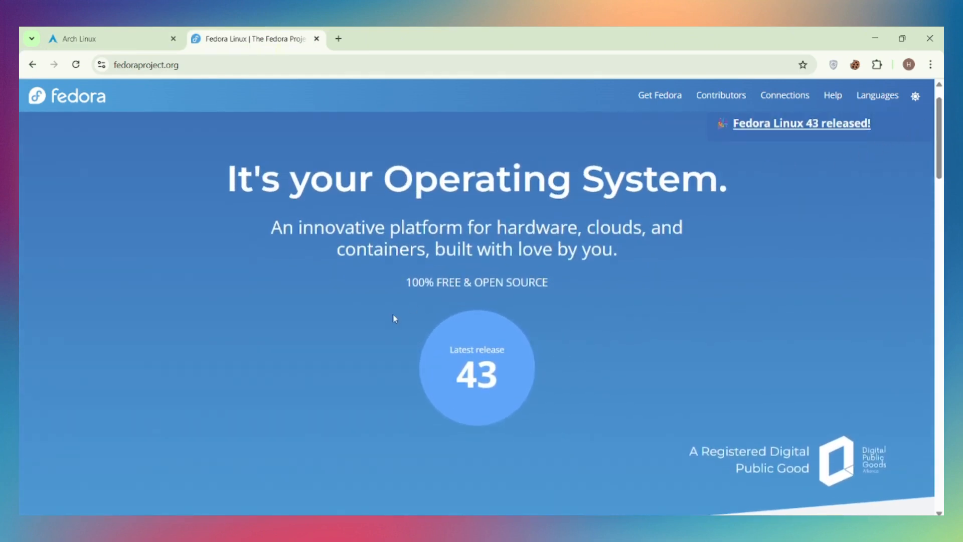
{"action": "mouse_move", "coordinate": [197, 341]}
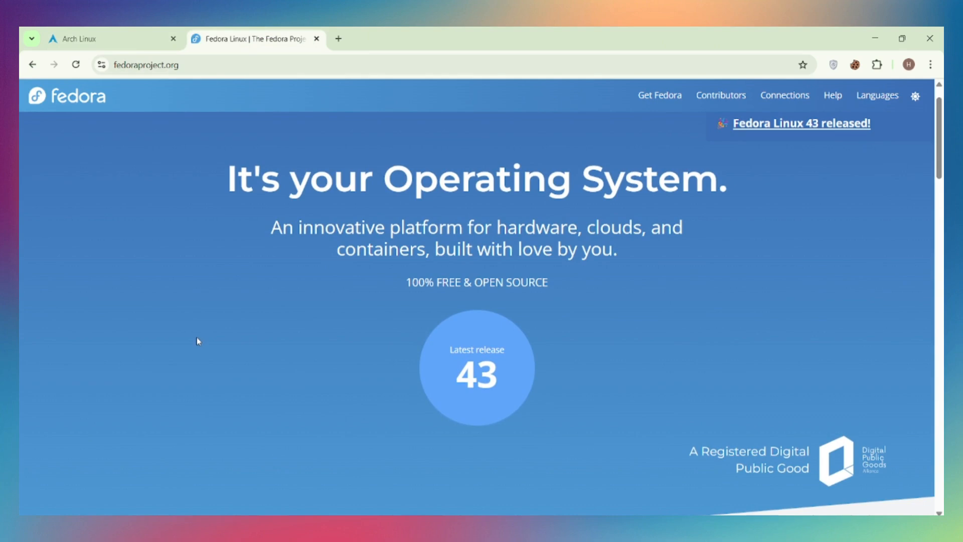
{"action": "mouse_move", "coordinate": [122, 41]}
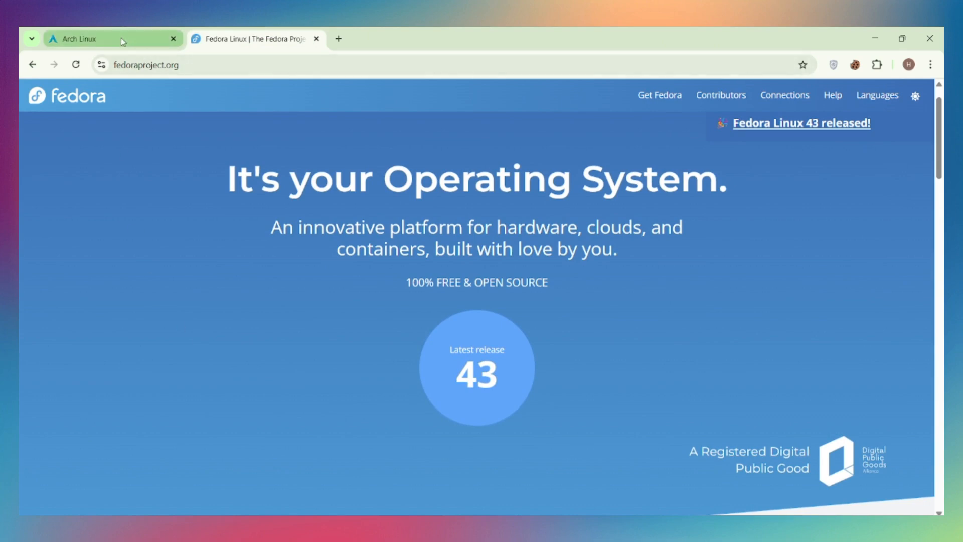
Return to the Arch Linux homepage tab, shown from its top
{"action": "left_click", "coordinate": [90, 38]}
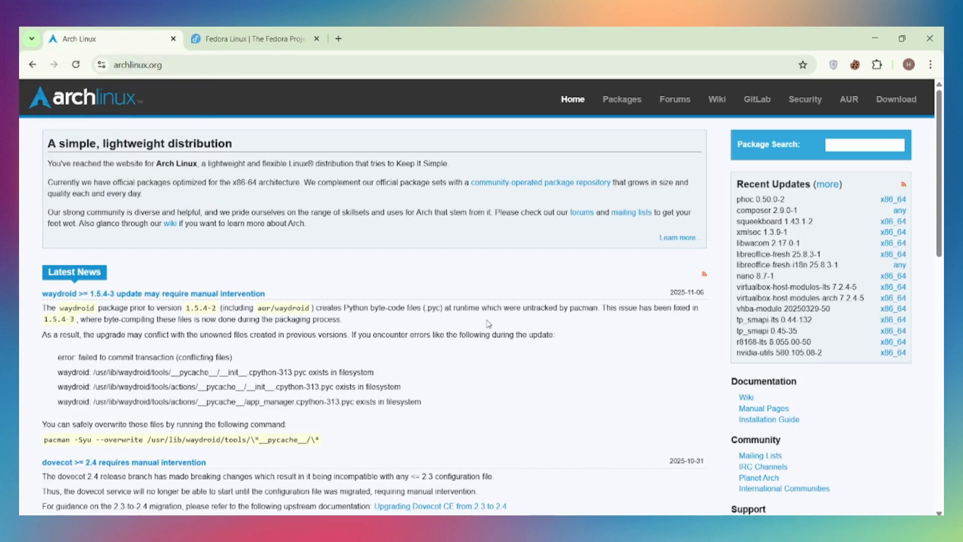
{"action": "mouse_move", "coordinate": [504, 349]}
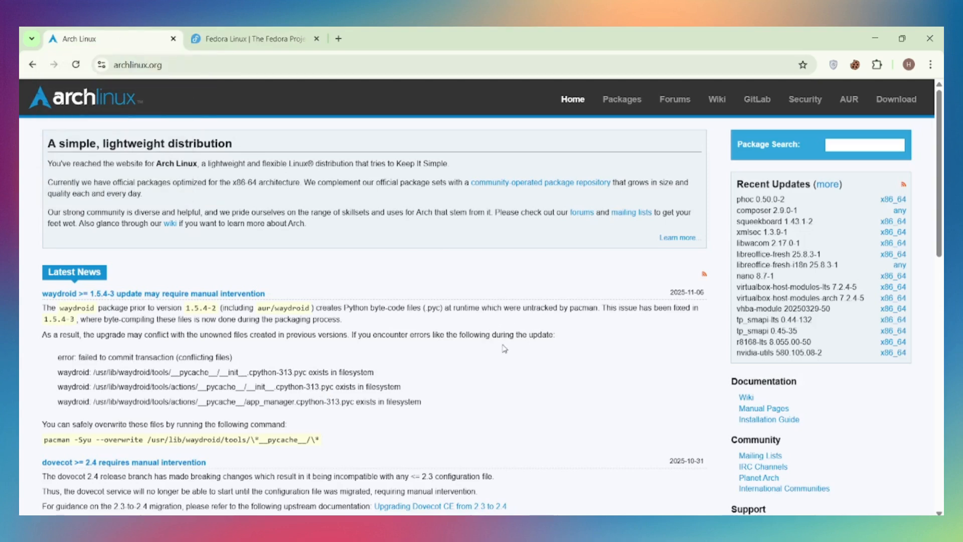
{"action": "mouse_move", "coordinate": [490, 352]}
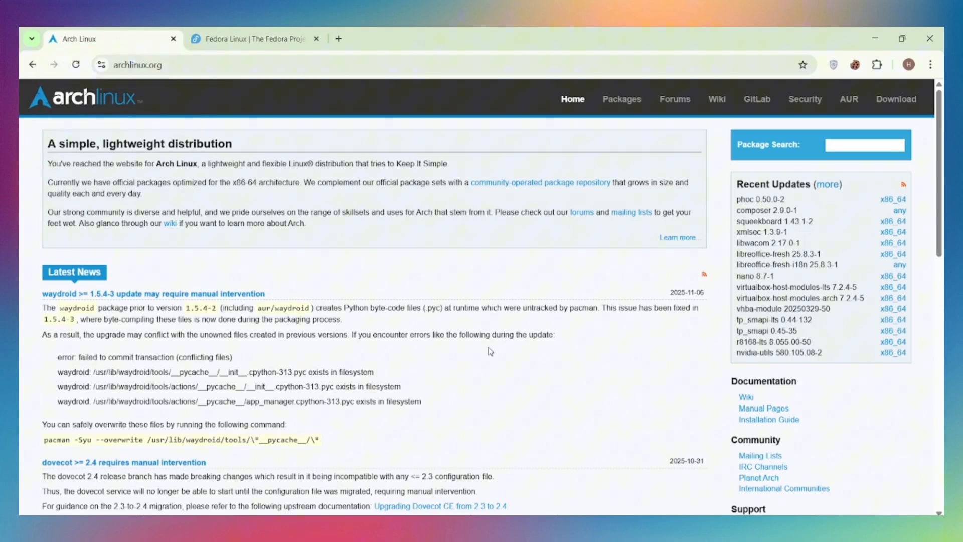